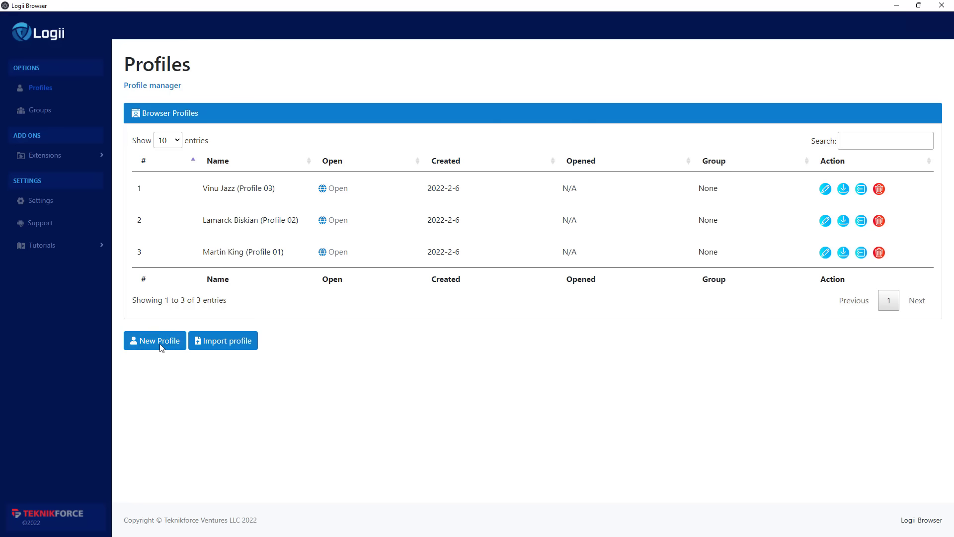
- Name the new profile 'My New Profile (Jazter)'
{"action": "left_click", "coordinate": [155, 340]}
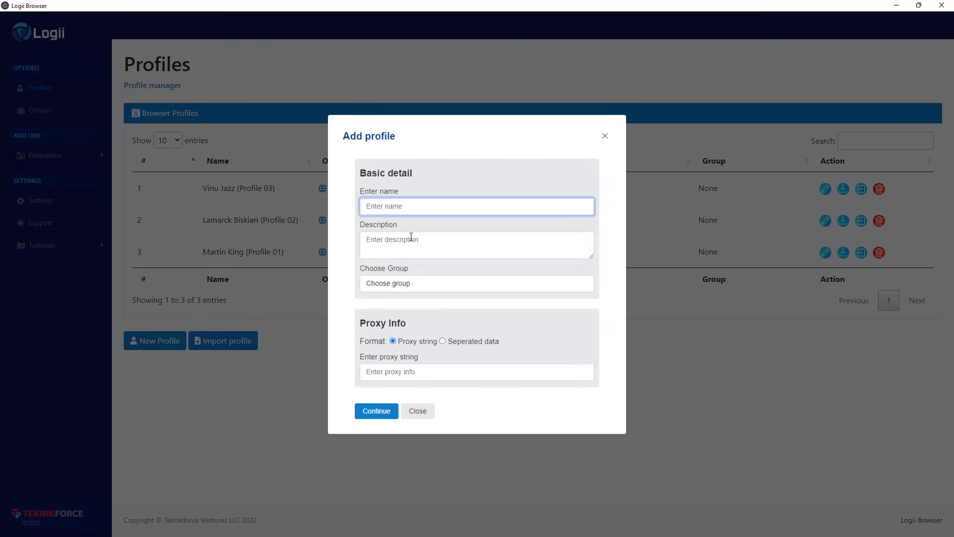
{"action": "type", "text": "My New P"}
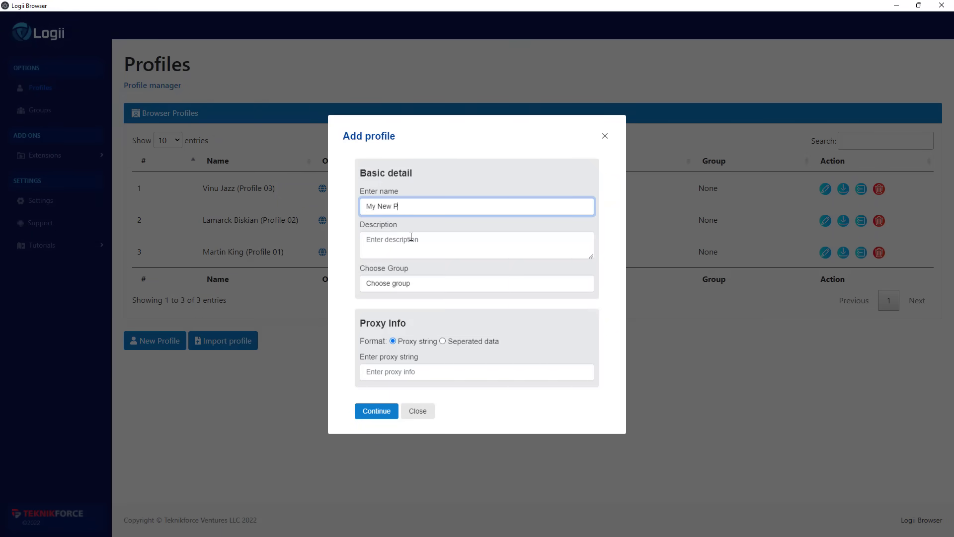
{"action": "type", "text": "rofile ("}
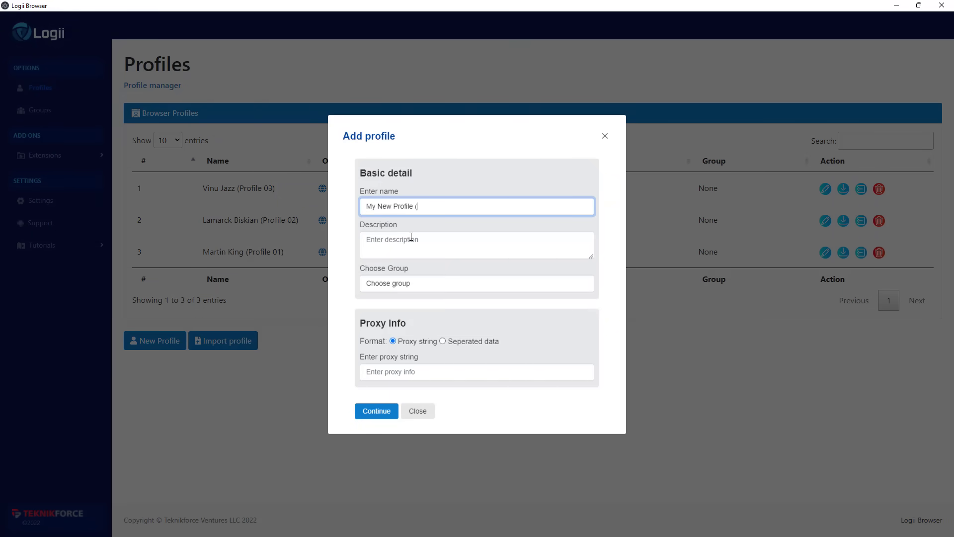
{"action": "type", "text": "Jaz"}
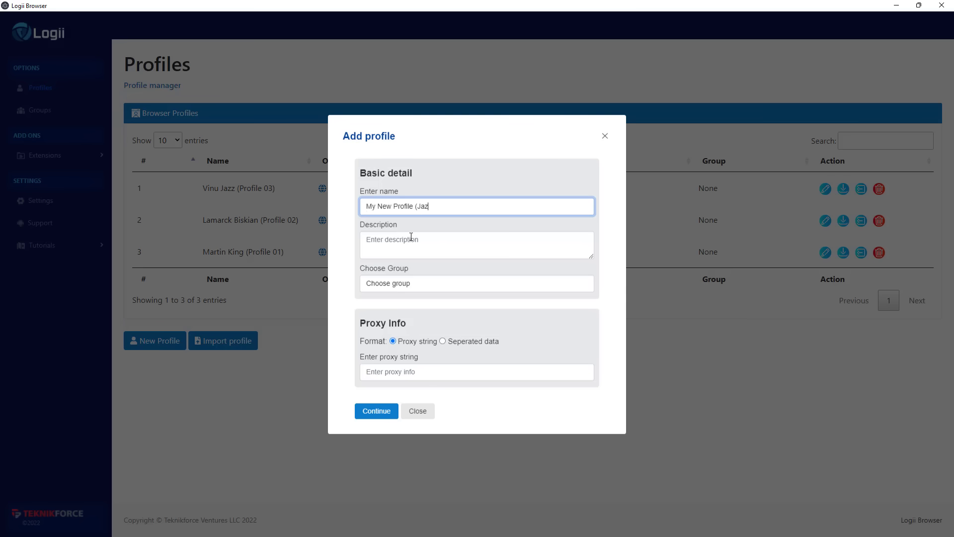
{"action": "type", "text": "ter)"}
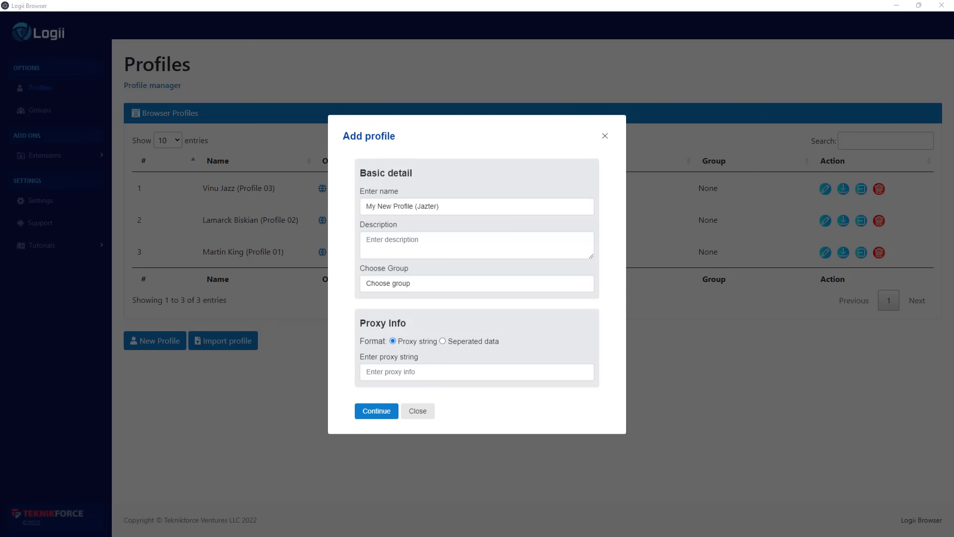
- Add the proxy string and continue to create the profile
{"action": "left_click", "coordinate": [476, 372]}
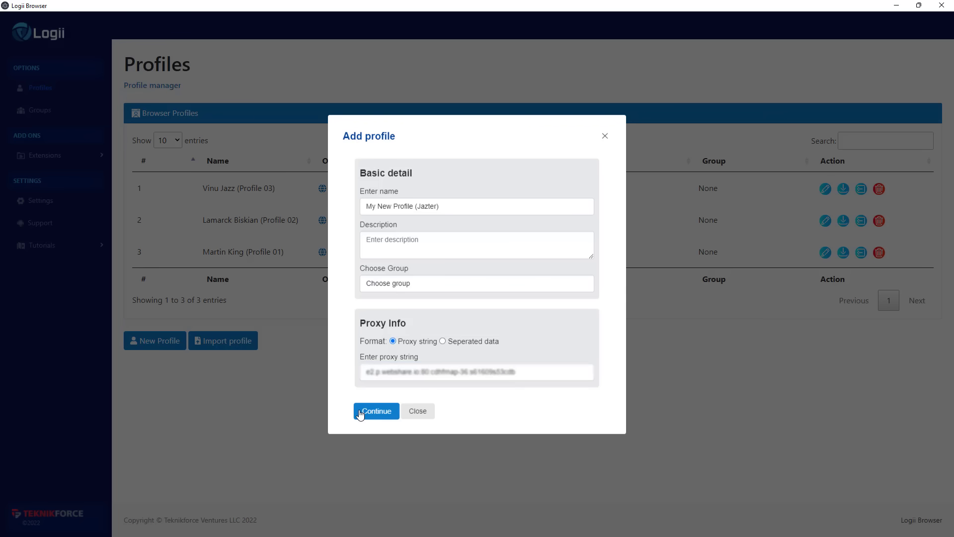
{"action": "left_click", "coordinate": [376, 410]}
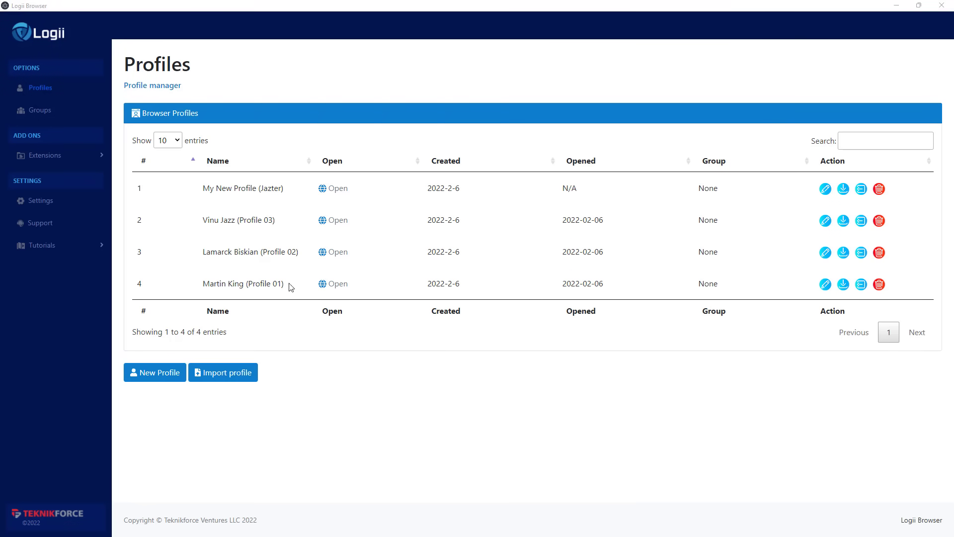
{"action": "mouse_move", "coordinate": [311, 247]}
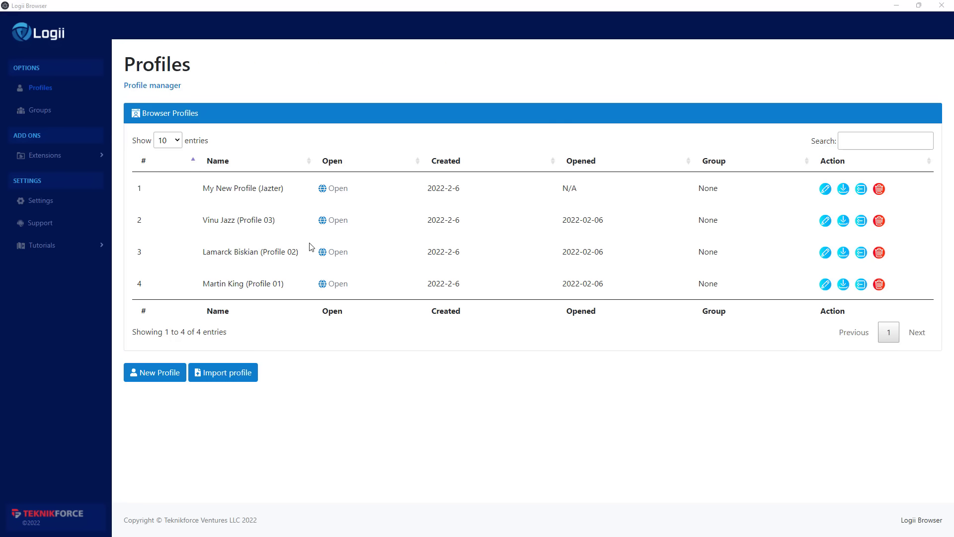
{"action": "mouse_move", "coordinate": [284, 270]}
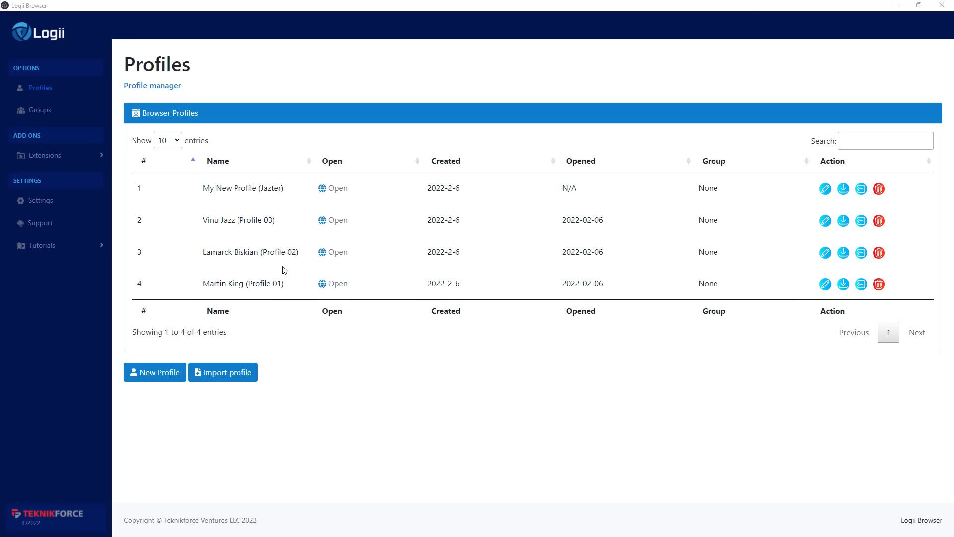
{"action": "mouse_move", "coordinate": [211, 303]}
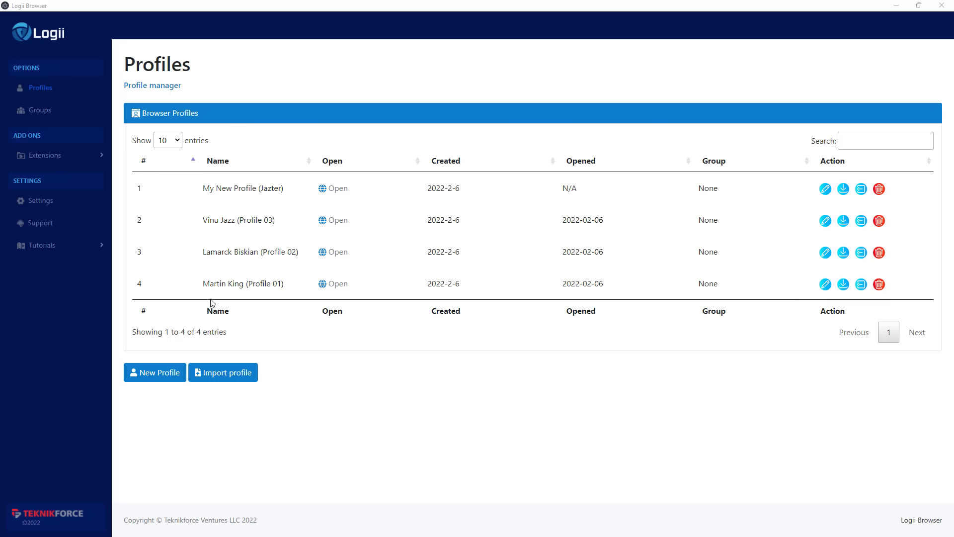
{"action": "mouse_move", "coordinate": [220, 292]}
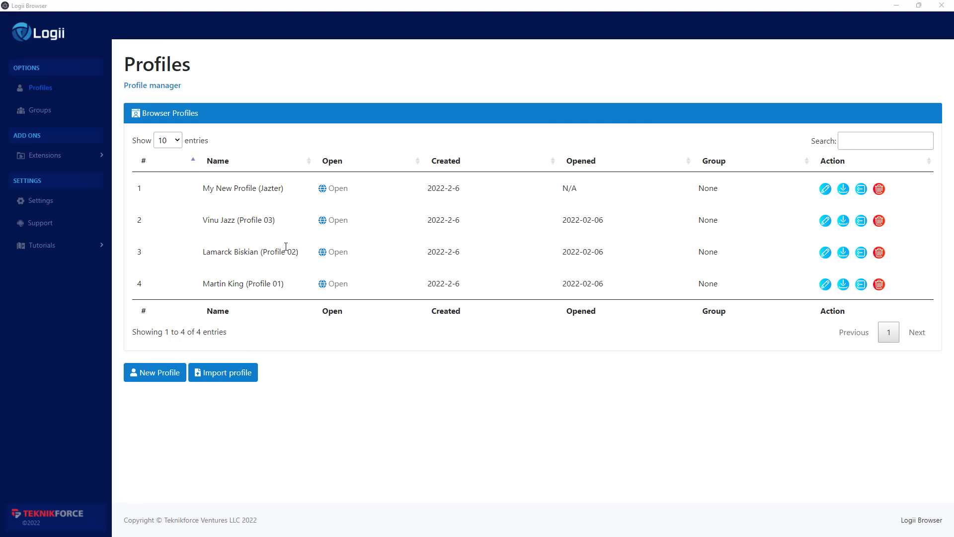
{"action": "mouse_move", "coordinate": [254, 348]}
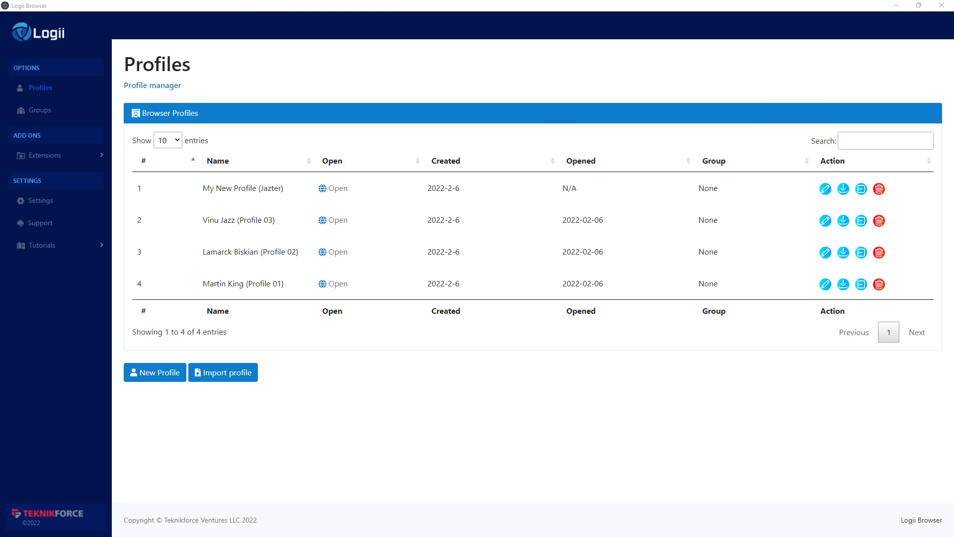
{"action": "mouse_move", "coordinate": [373, 283]}
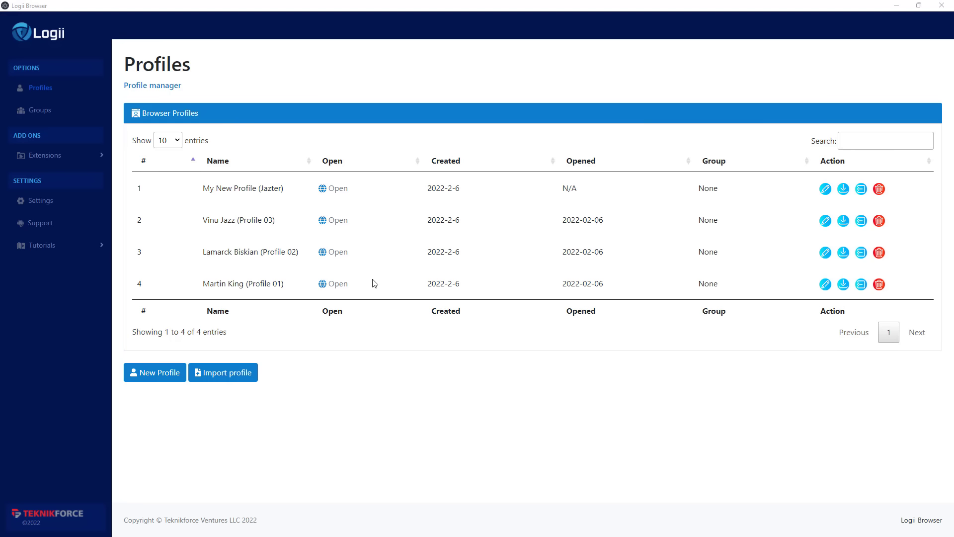
{"action": "mouse_move", "coordinate": [341, 262]}
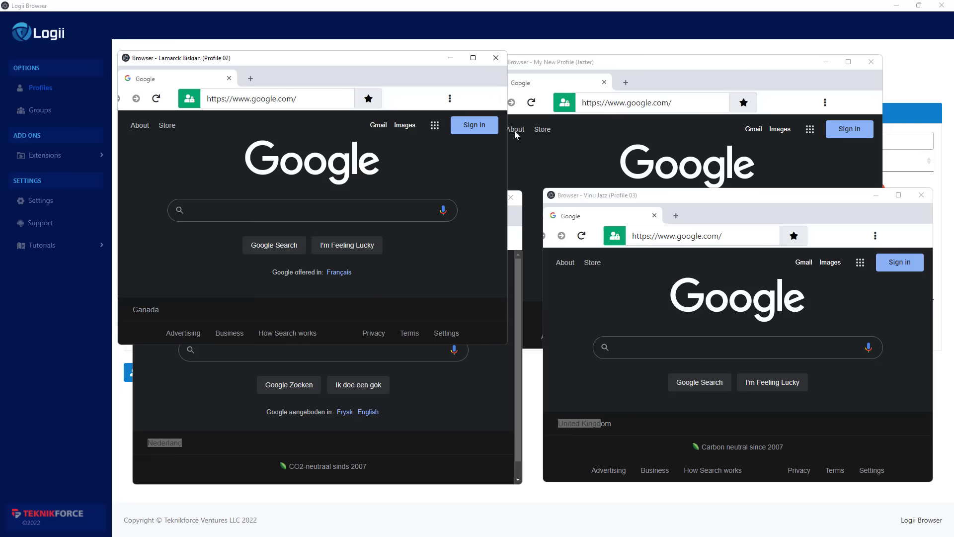
- Bring the Jazter profile window forward and move it to the upper right
{"action": "left_click", "coordinate": [579, 61]}
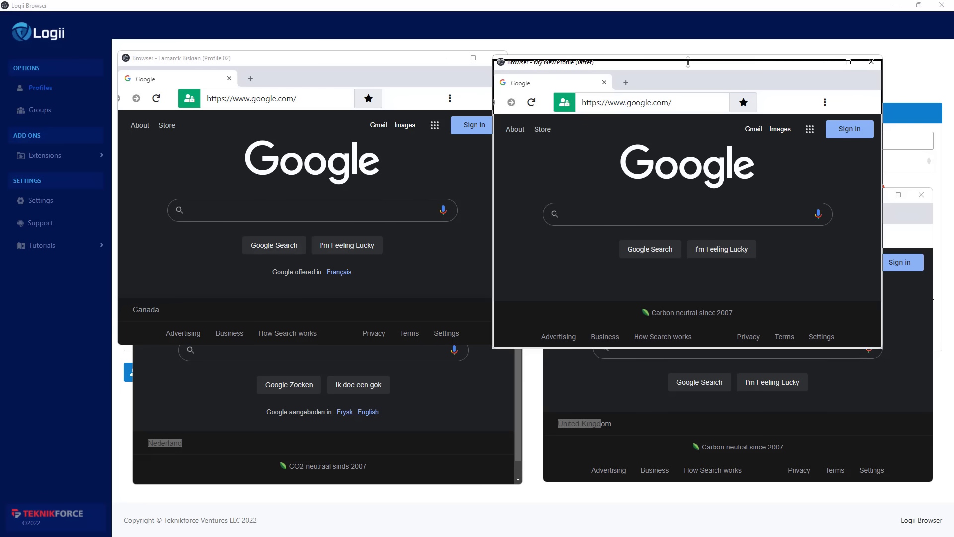
{"action": "left_click_drag", "start_coordinate": [687, 61], "coordinate": [715, 53]}
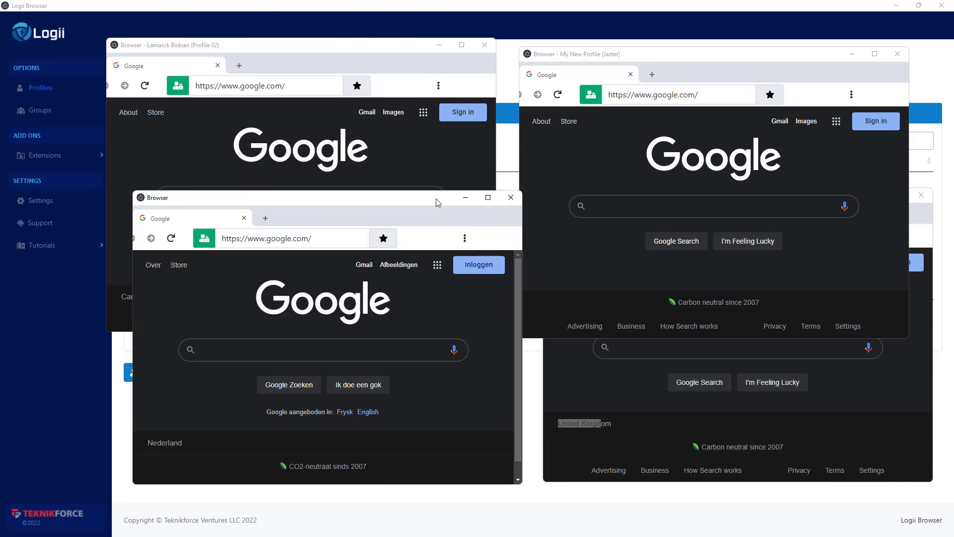
- Move the Netherlands Google window down and left and select its web address
{"action": "left_click_drag", "start_coordinate": [437, 197], "coordinate": [400, 231]}
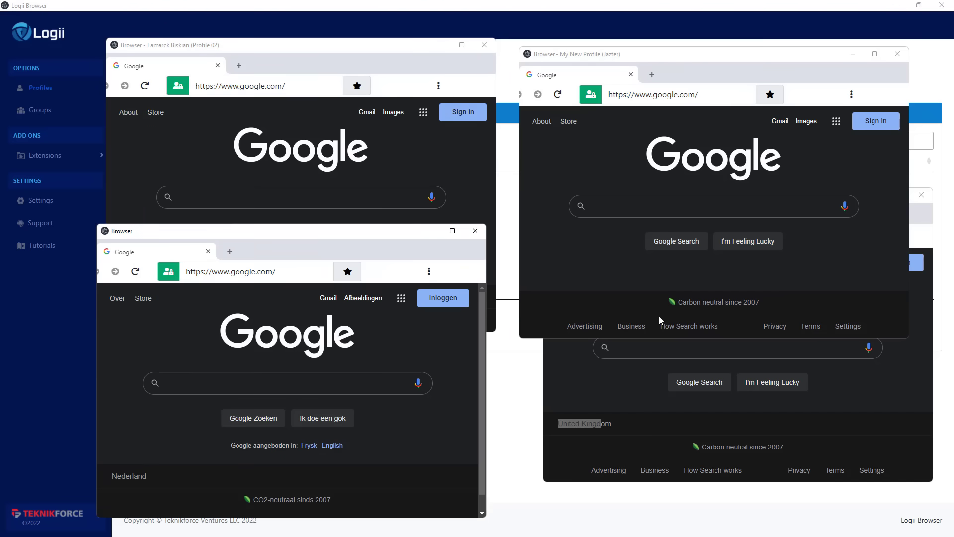
{"action": "left_click", "coordinate": [451, 231]}
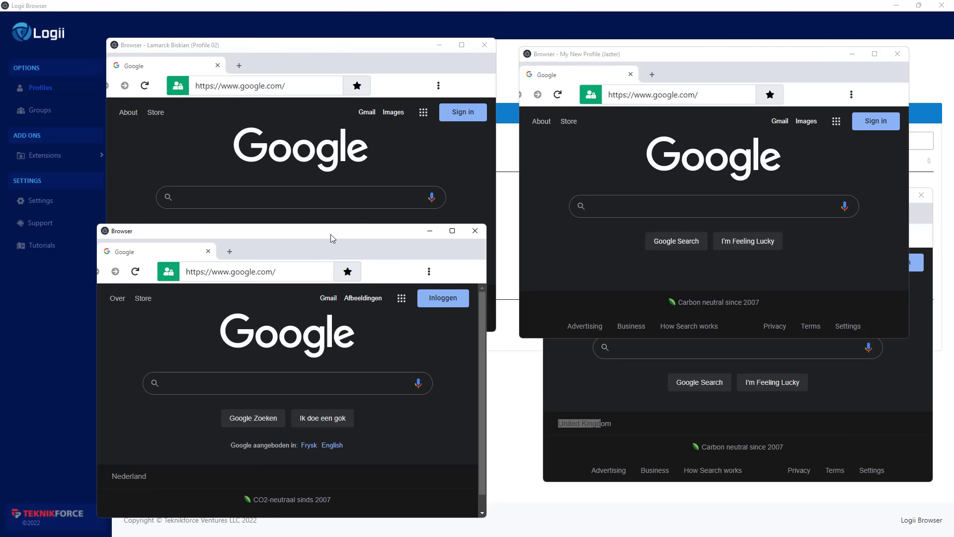
{"action": "left_click", "coordinate": [256, 271]}
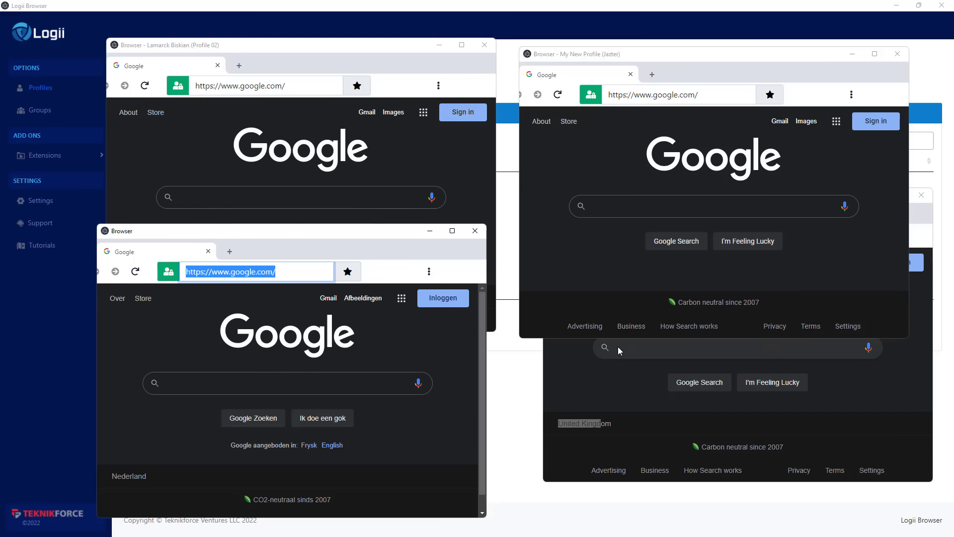
{"action": "mouse_move", "coordinate": [603, 348]}
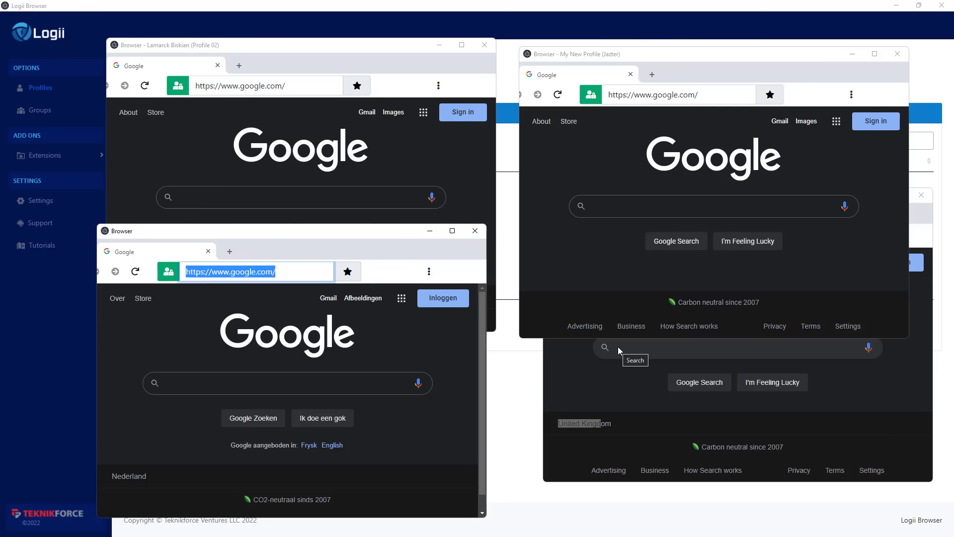
{"action": "mouse_move", "coordinate": [716, 58]}
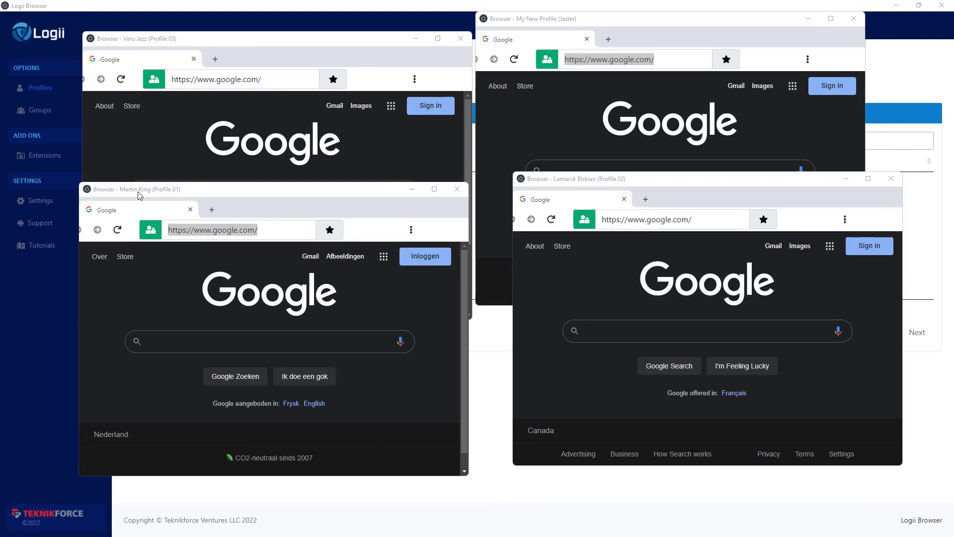
- Add a second Google tab in the Profile 03 (United Kingdom) window
{"action": "left_click", "coordinate": [211, 230]}
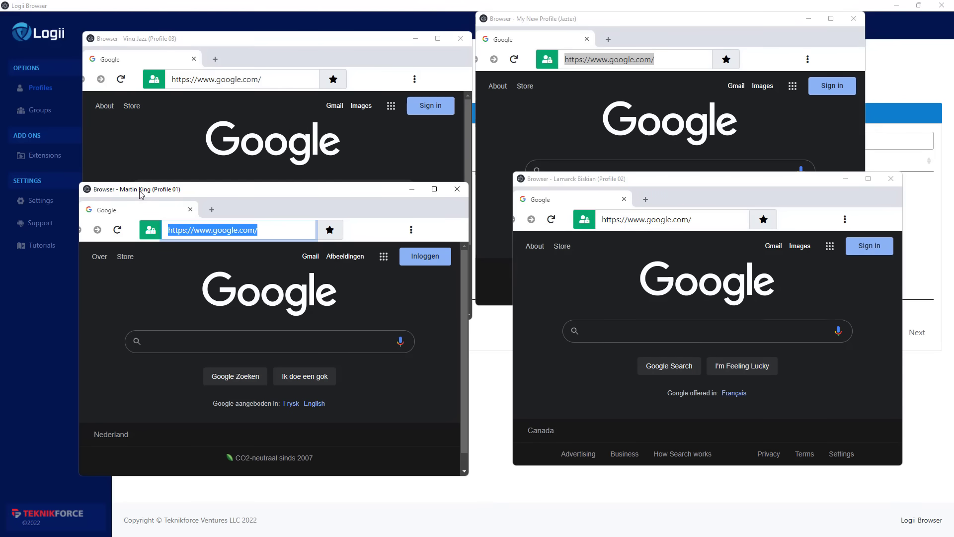
{"action": "mouse_move", "coordinate": [260, 42]}
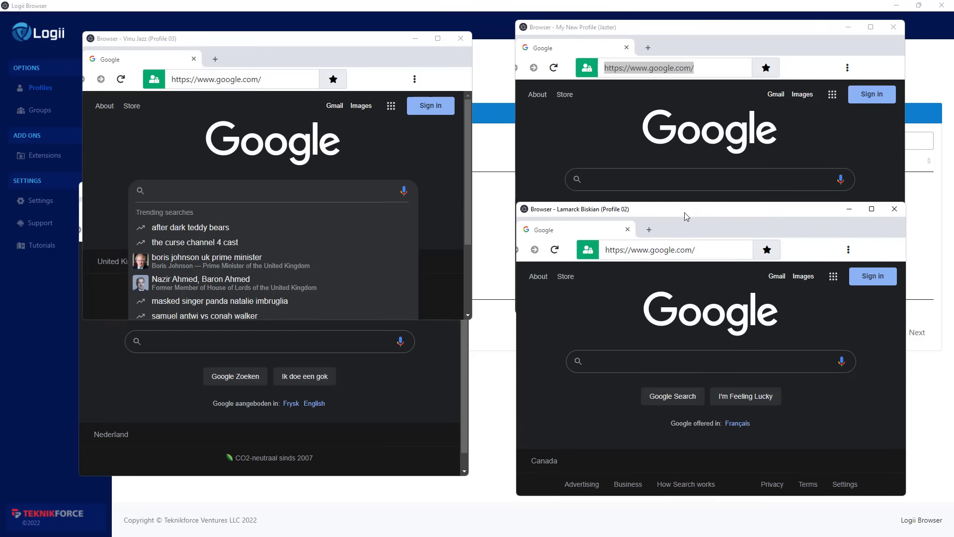
{"action": "mouse_move", "coordinate": [427, 211]}
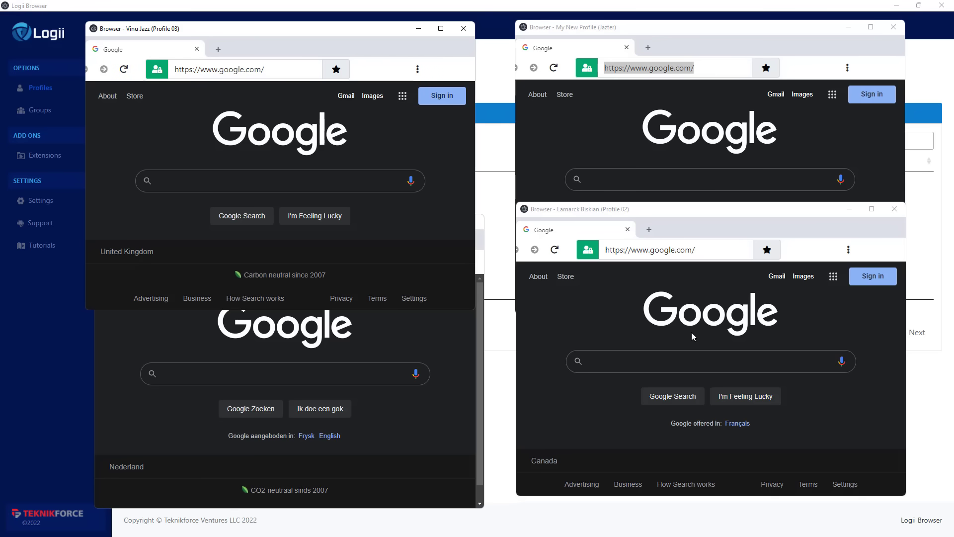
{"action": "mouse_move", "coordinate": [530, 326]}
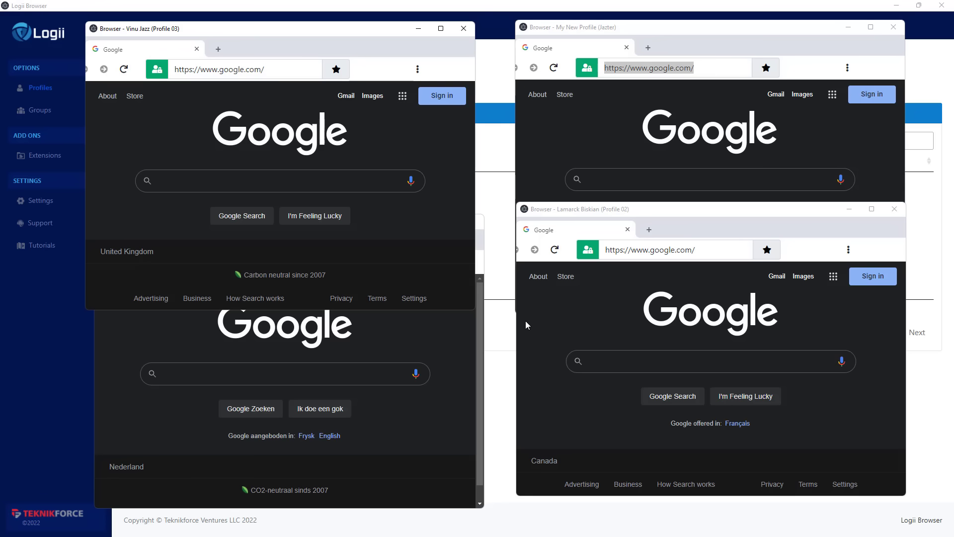
{"action": "mouse_move", "coordinate": [706, 134]}
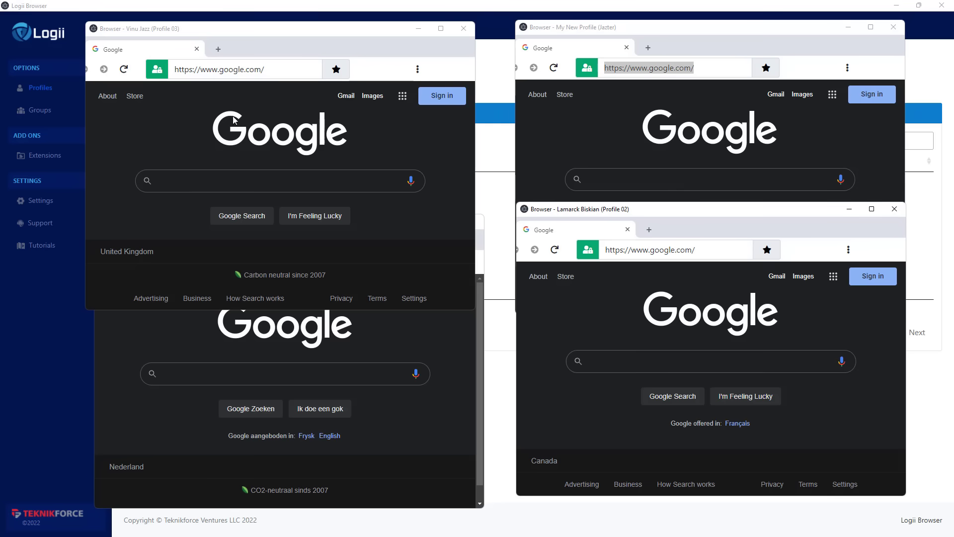
{"action": "mouse_move", "coordinate": [711, 139]}
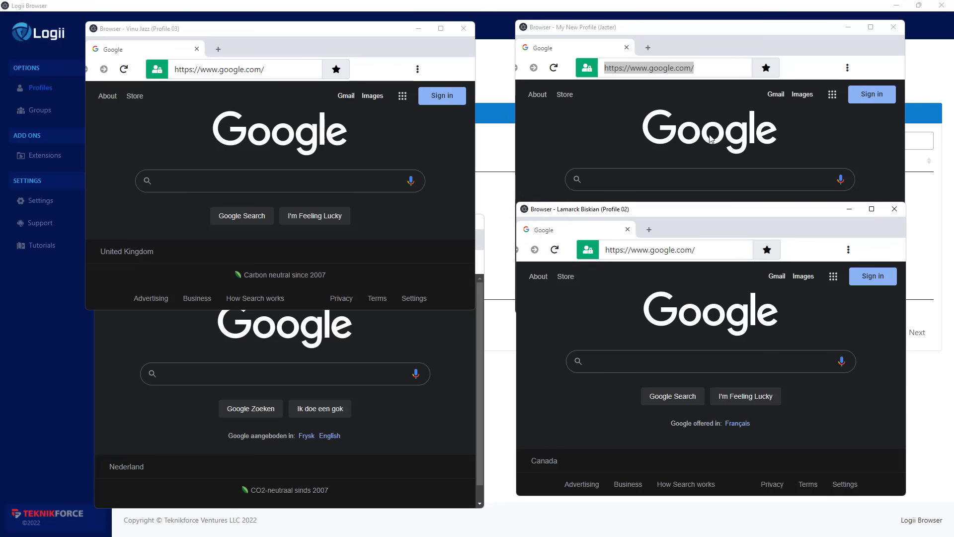
{"action": "mouse_move", "coordinate": [546, 145]}
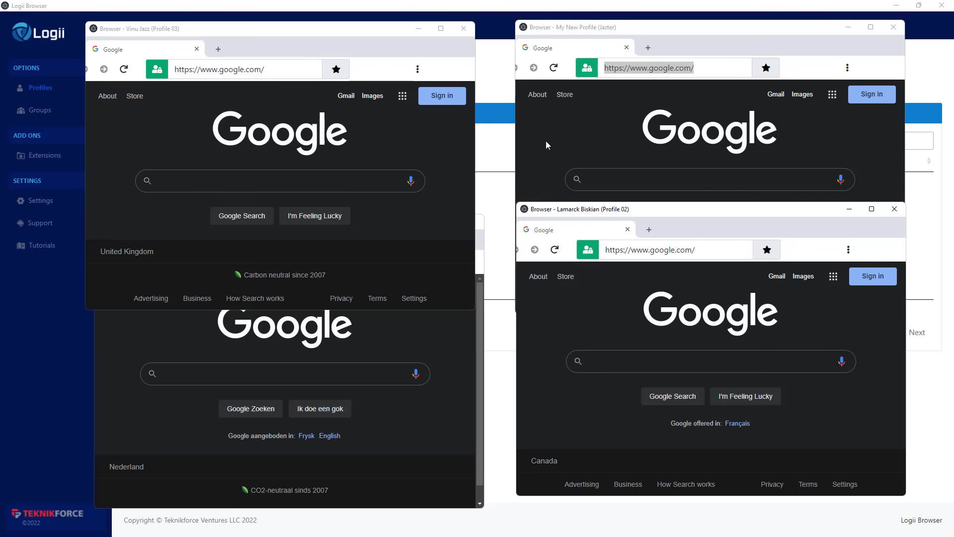
{"action": "mouse_move", "coordinate": [410, 330]}
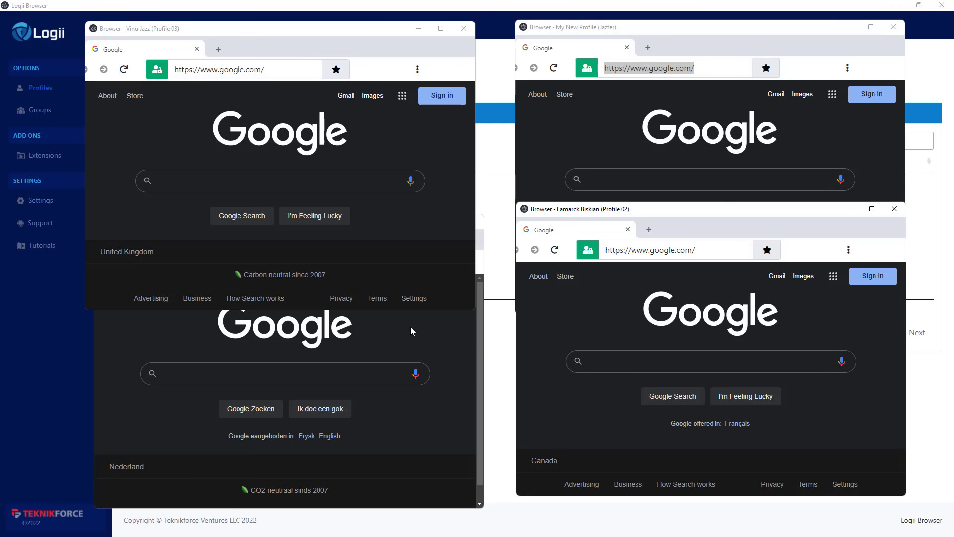
{"action": "mouse_move", "coordinate": [162, 281]}
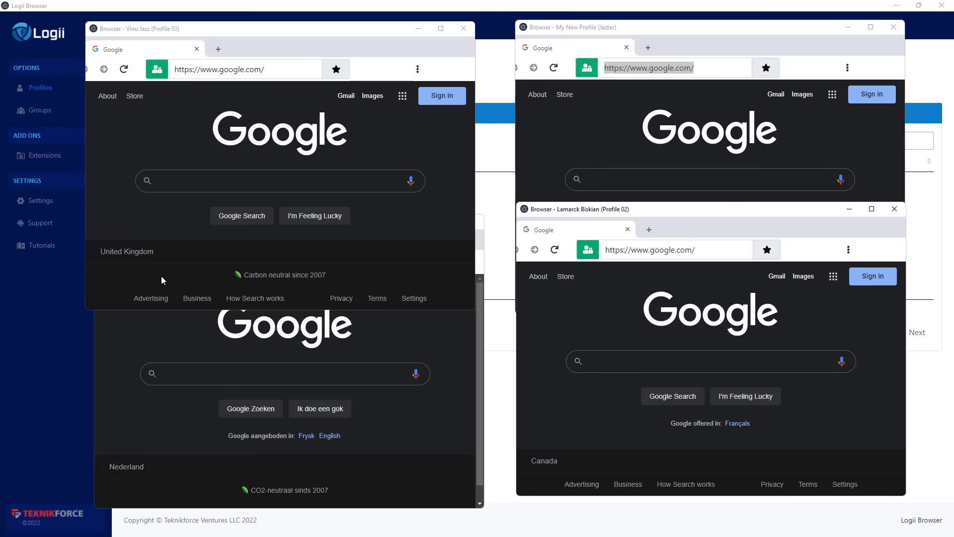
{"action": "mouse_move", "coordinate": [656, 166]}
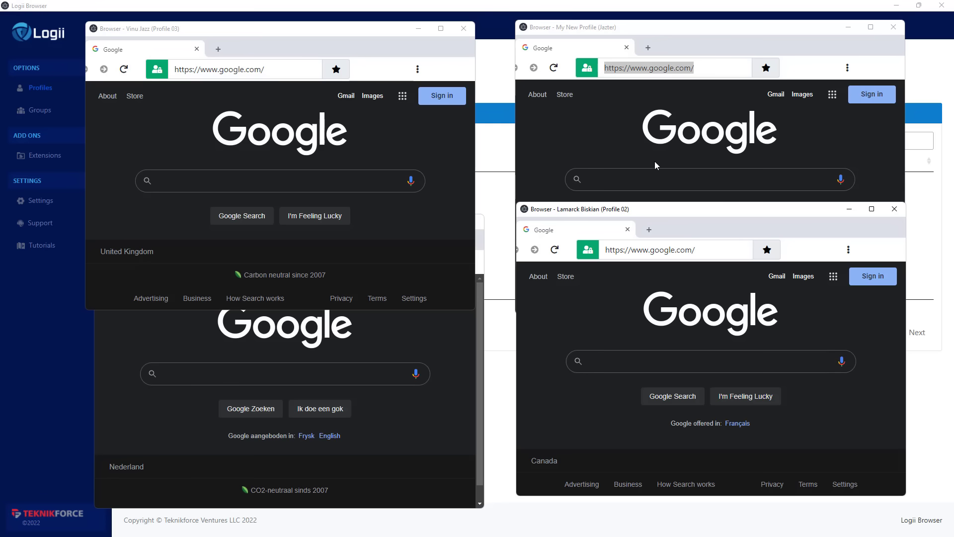
{"action": "mouse_move", "coordinate": [116, 452]}
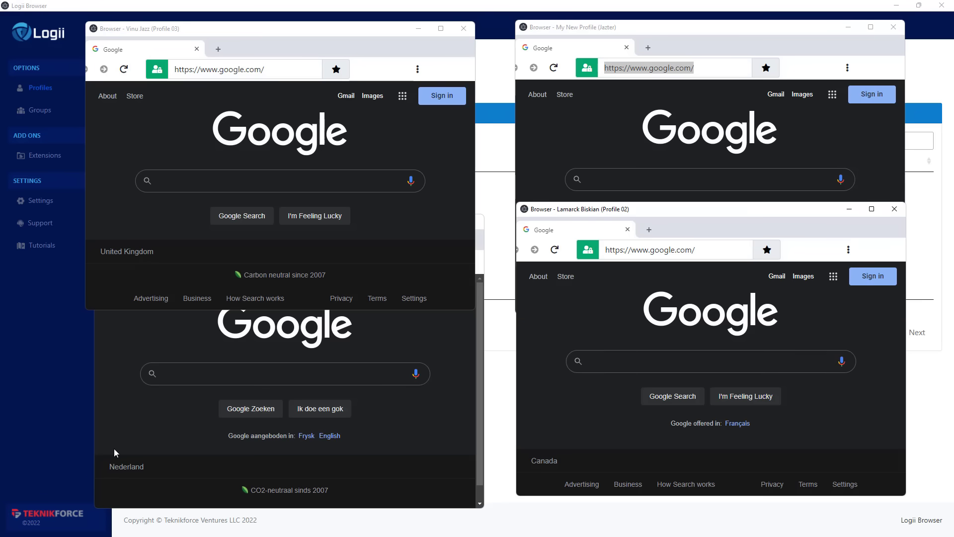
{"action": "mouse_move", "coordinate": [230, 56]}
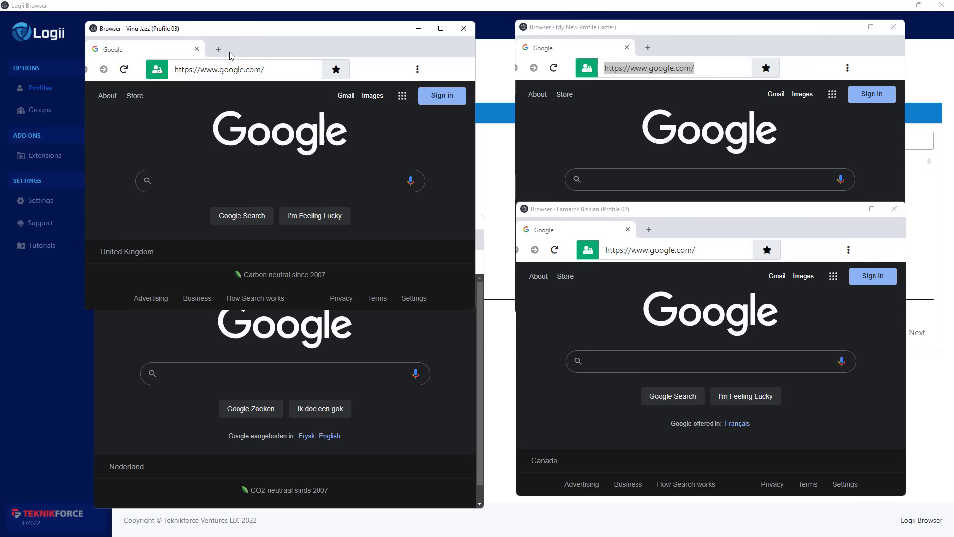
{"action": "left_click", "coordinate": [218, 48]}
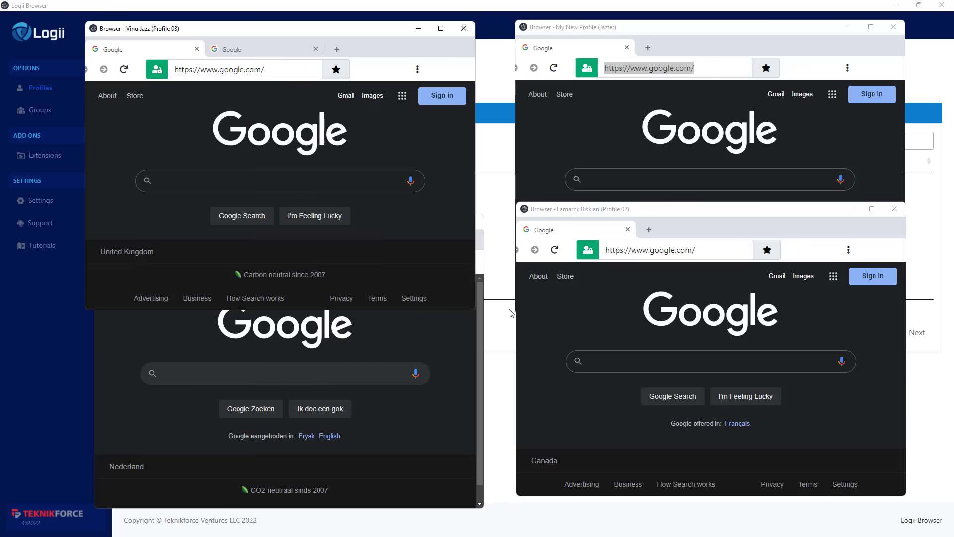
{"action": "left_click", "coordinate": [893, 27]}
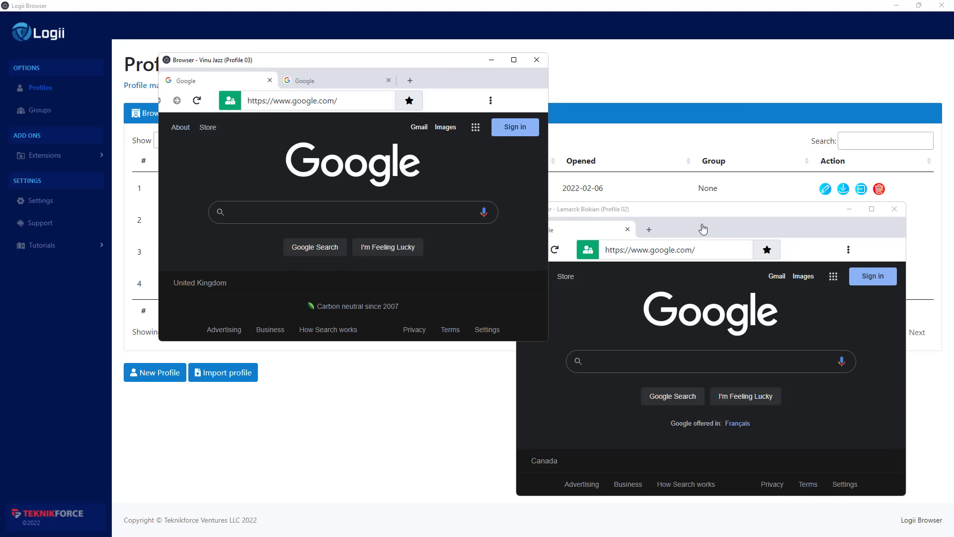
{"action": "mouse_move", "coordinate": [697, 232]}
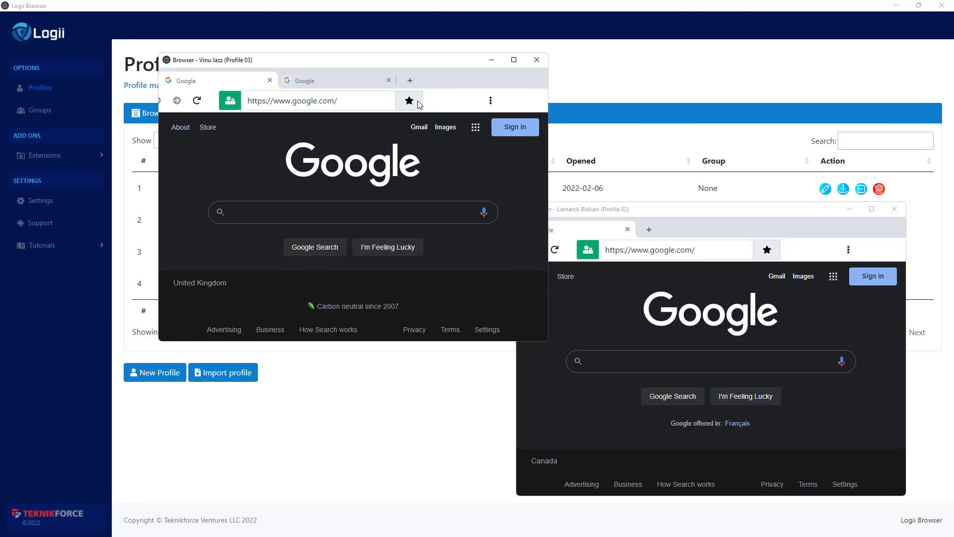
- Close the extra window and widen the Profile 02 window from its left edge
{"action": "left_click", "coordinate": [316, 101]}
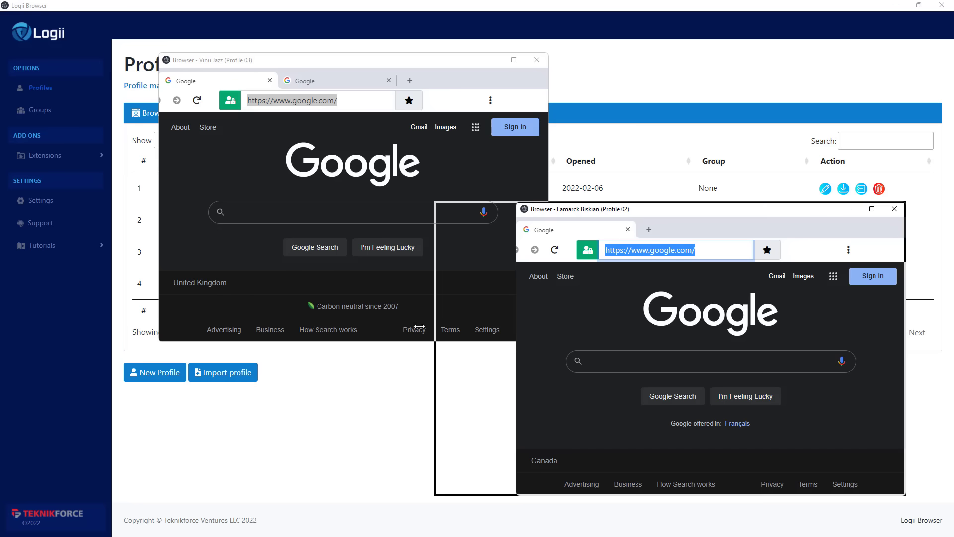
{"action": "left_click_drag", "start_coordinate": [576, 208], "coordinate": [471, 208]}
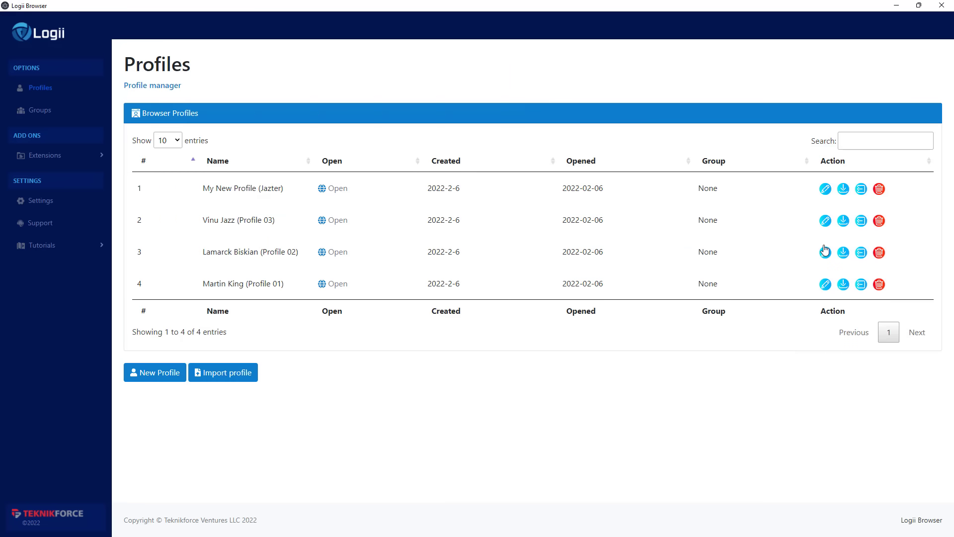
{"action": "mouse_move", "coordinate": [844, 189]}
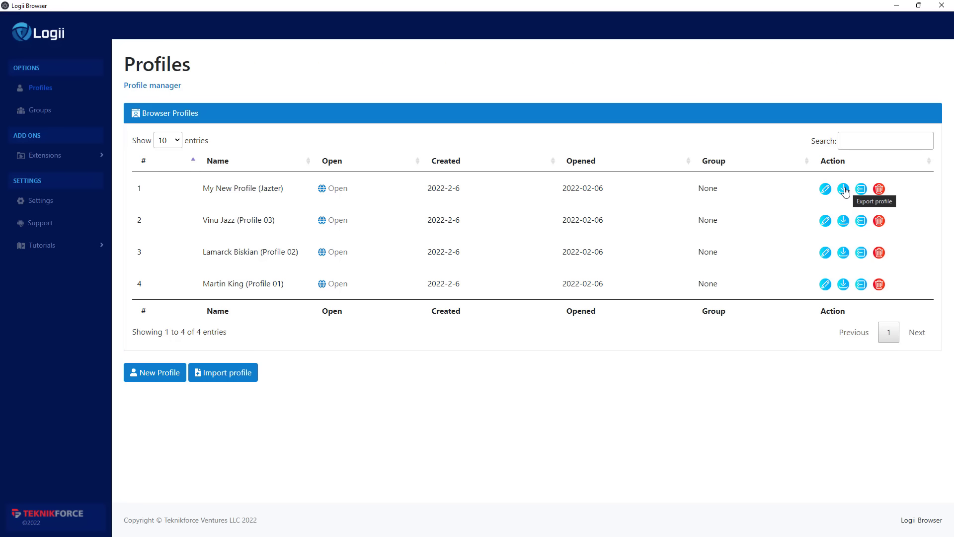
{"action": "mouse_move", "coordinate": [199, 393]}
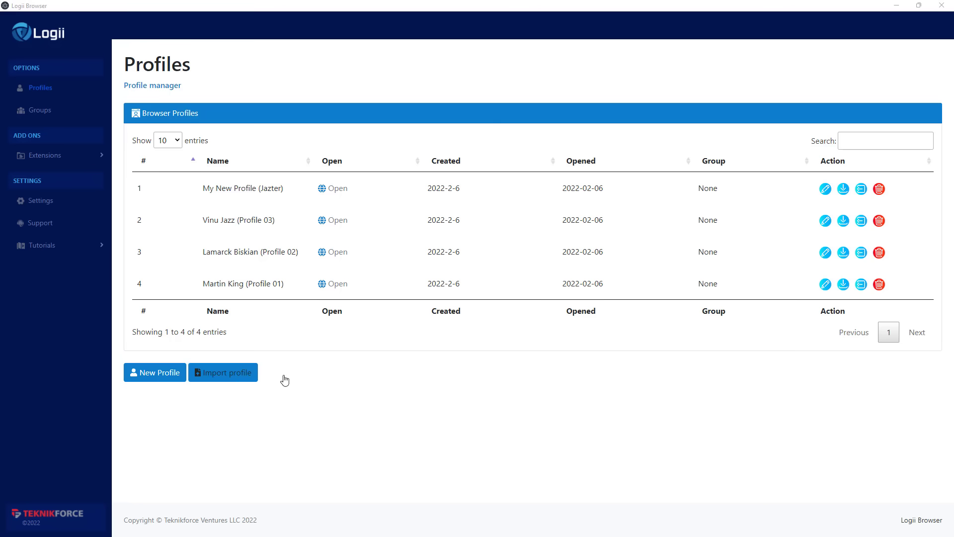
{"action": "mouse_move", "coordinate": [258, 383]}
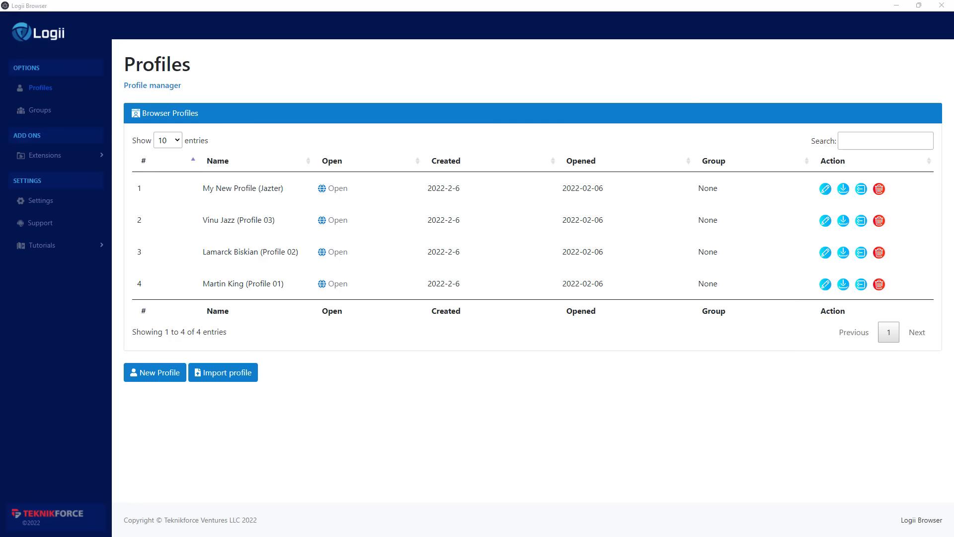
{"action": "left_click", "coordinate": [223, 372]}
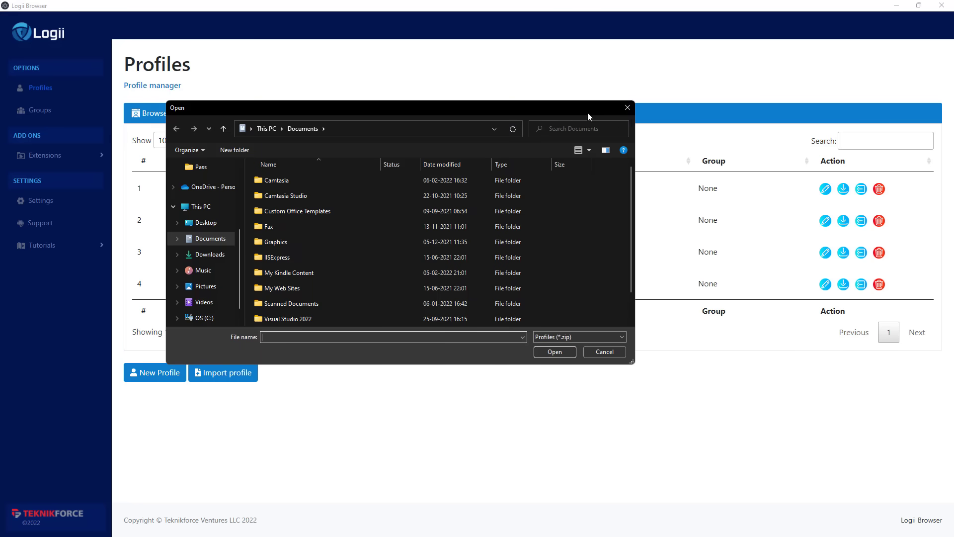
{"action": "left_click", "coordinate": [603, 352]}
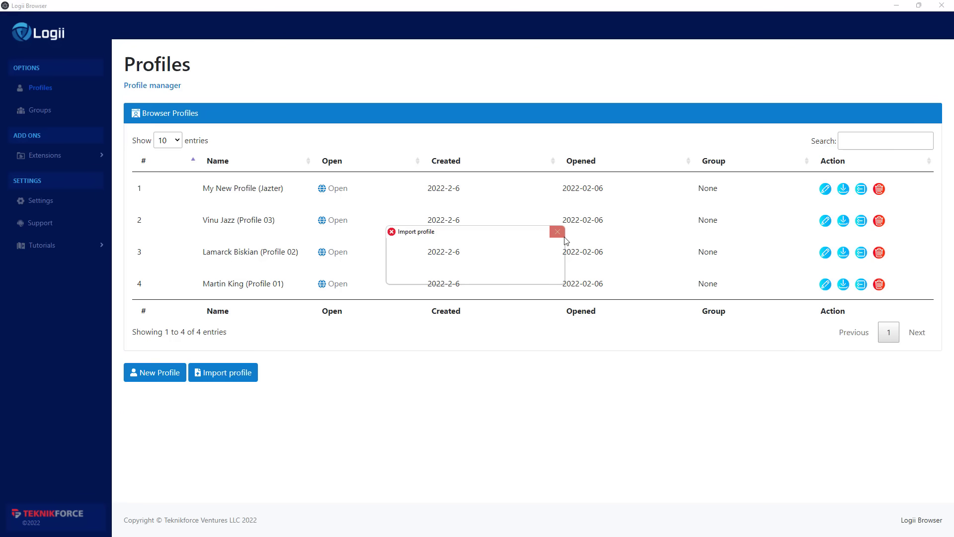
{"action": "left_click", "coordinate": [556, 231]}
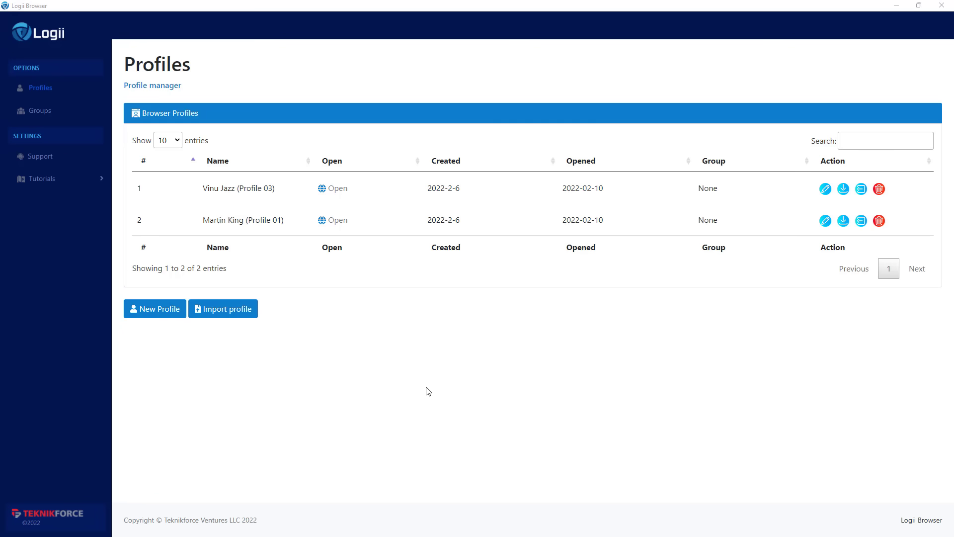
{"action": "mouse_move", "coordinate": [348, 191]}
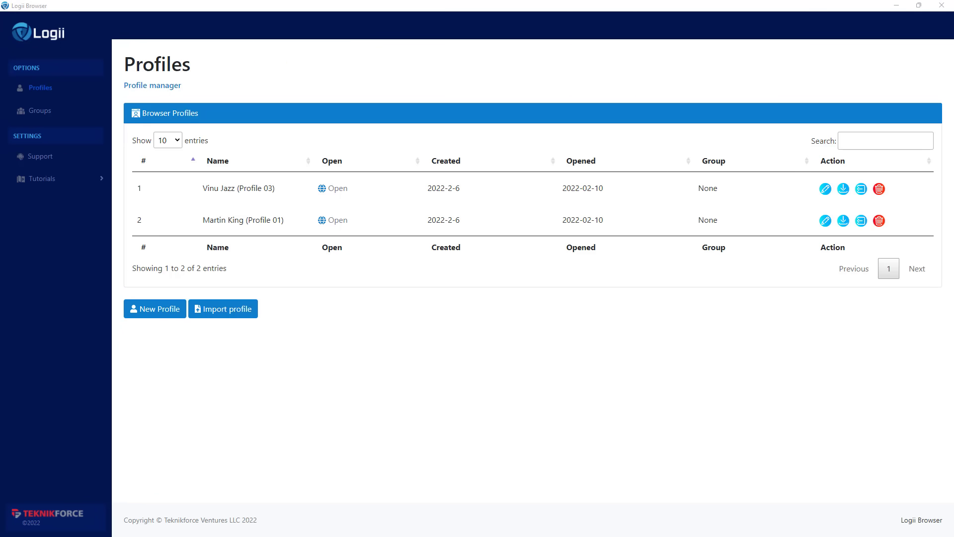
- Launch the Profile 01 and Profile 03 browser windows side by side
{"action": "left_click", "coordinate": [332, 188]}
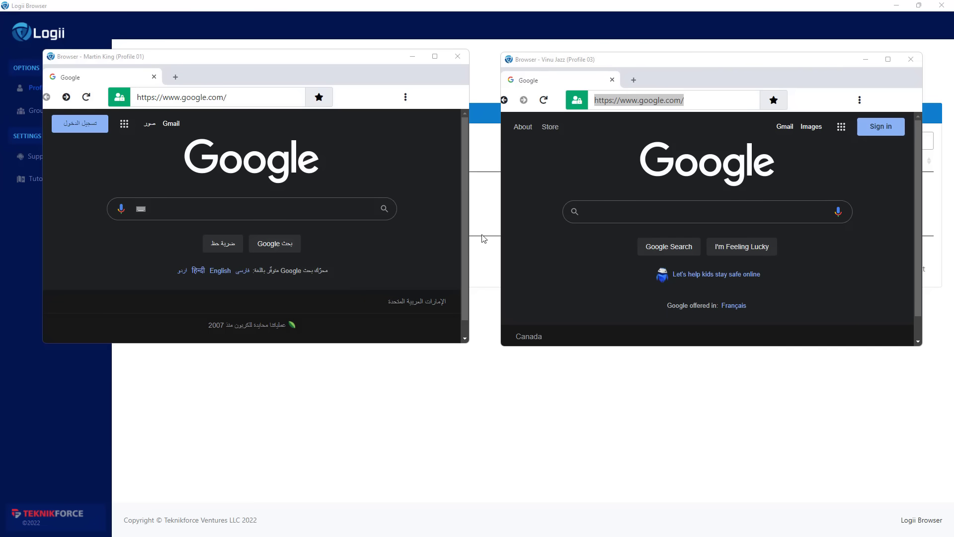
{"action": "mouse_move", "coordinate": [415, 264]}
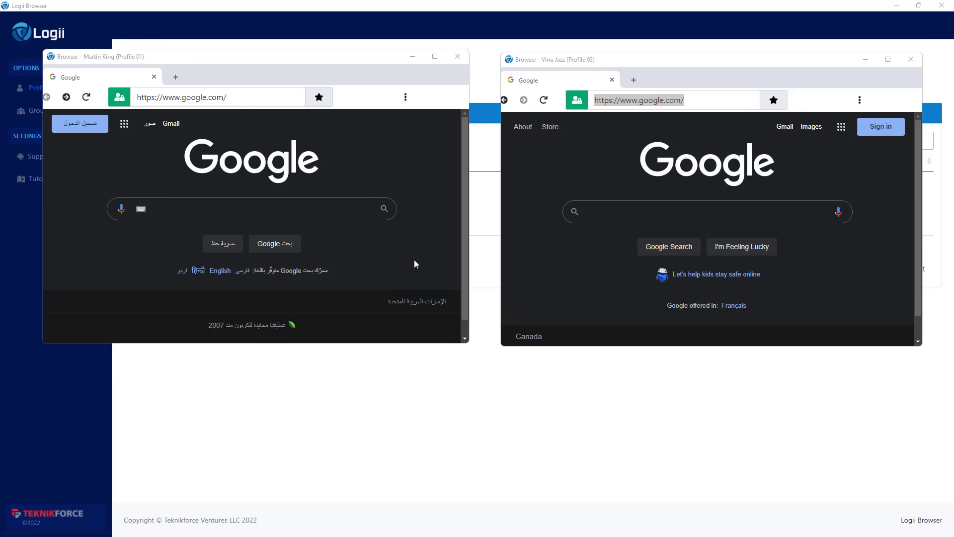
- Search 'what is my location' in the Profile 01 Google window
{"action": "left_click", "coordinate": [250, 208]}
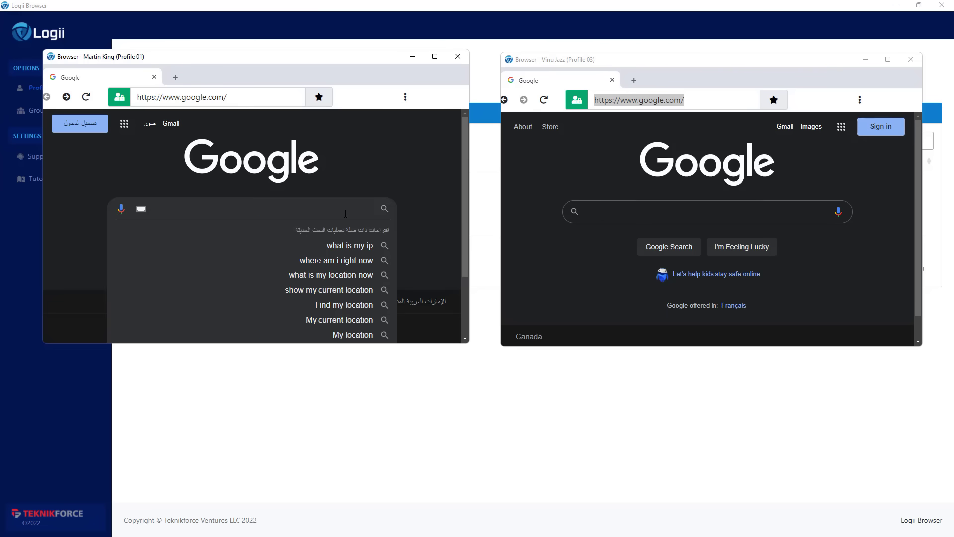
{"action": "type", "text": "what is my location"}
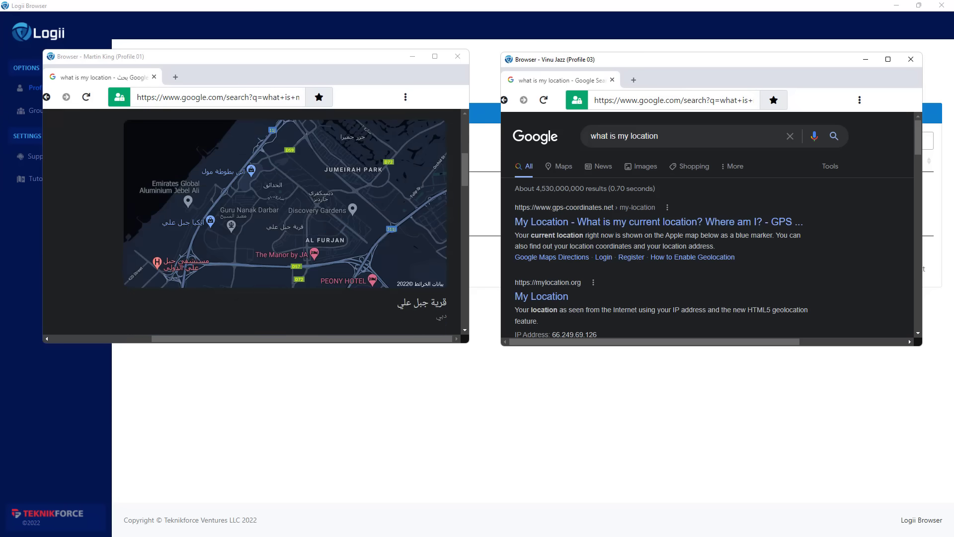
{"action": "mouse_move", "coordinate": [203, 196]}
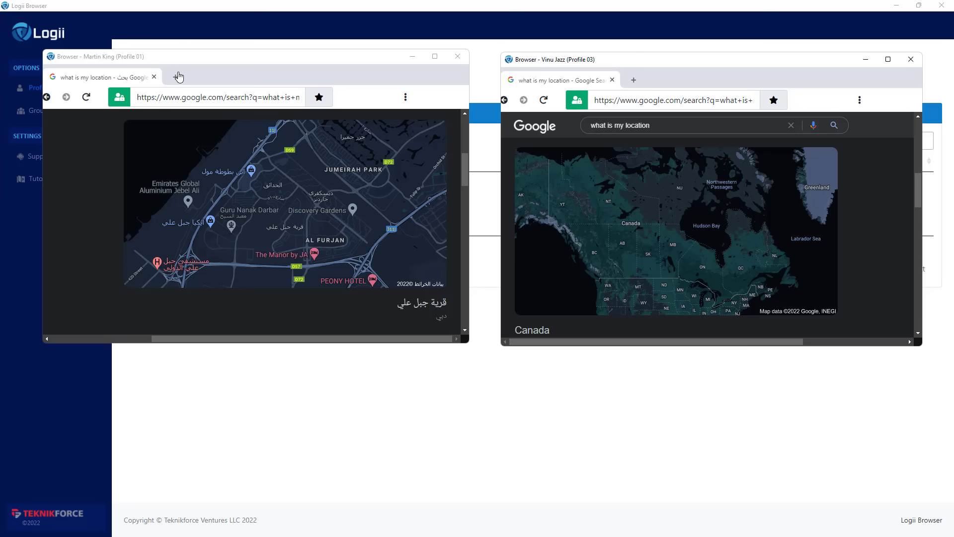
- Enter facebook.com in each window's address bar to load Facebook
{"action": "type", "text": "facebook.com/"}
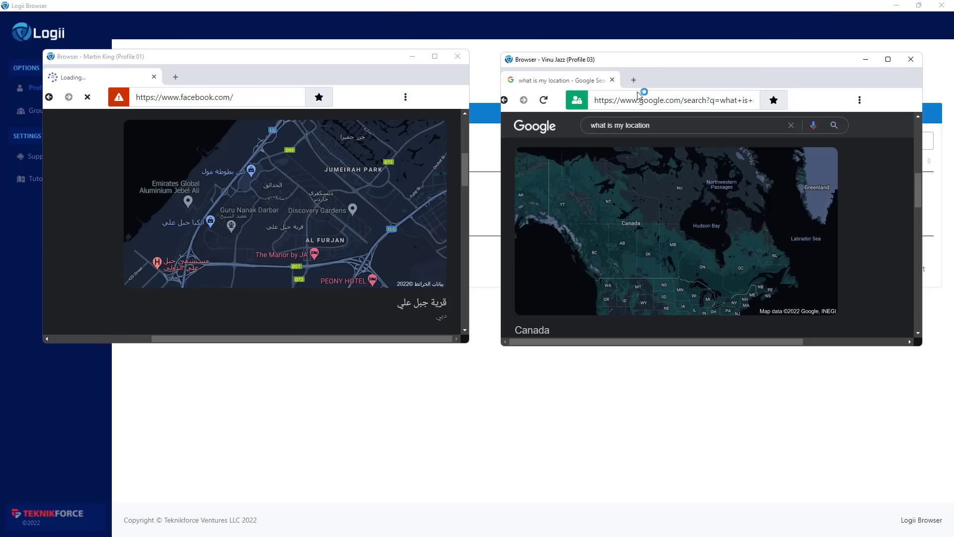
{"action": "type", "text": "facebook.com/"}
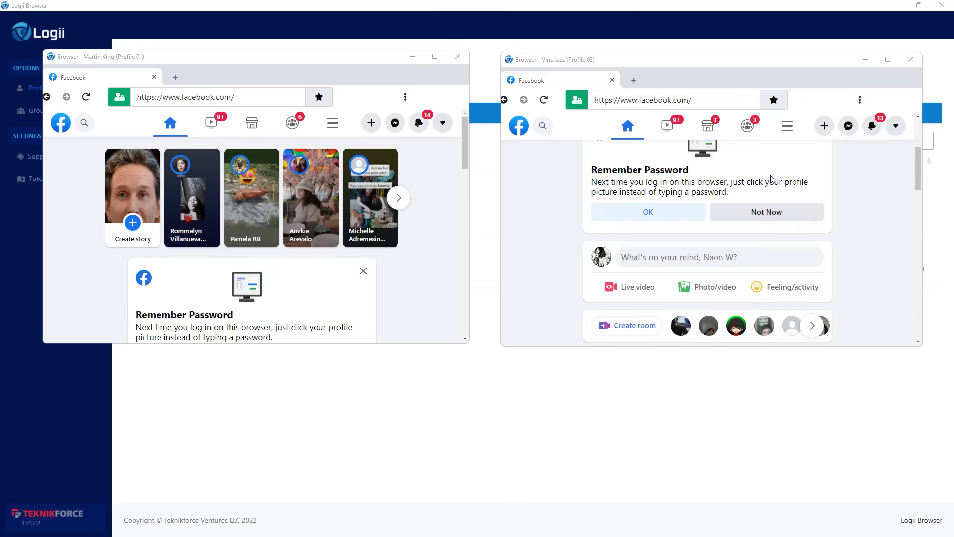
{"action": "mouse_move", "coordinate": [356, 407]}
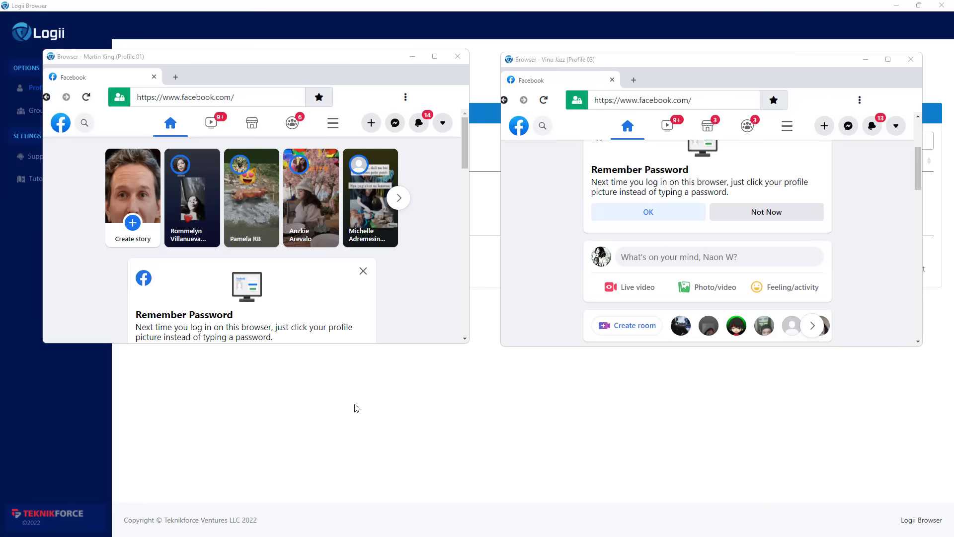